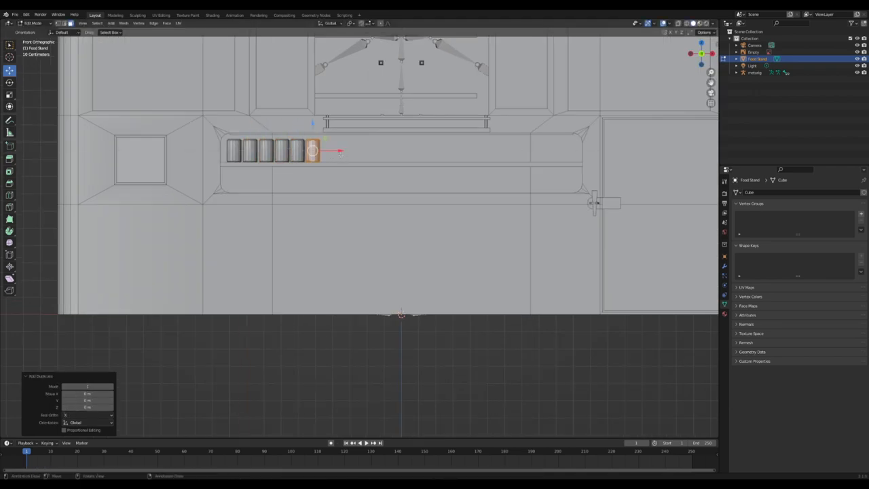
Step: Build a row of five small cylinders along the front counter shelf
left_click(212, 15)
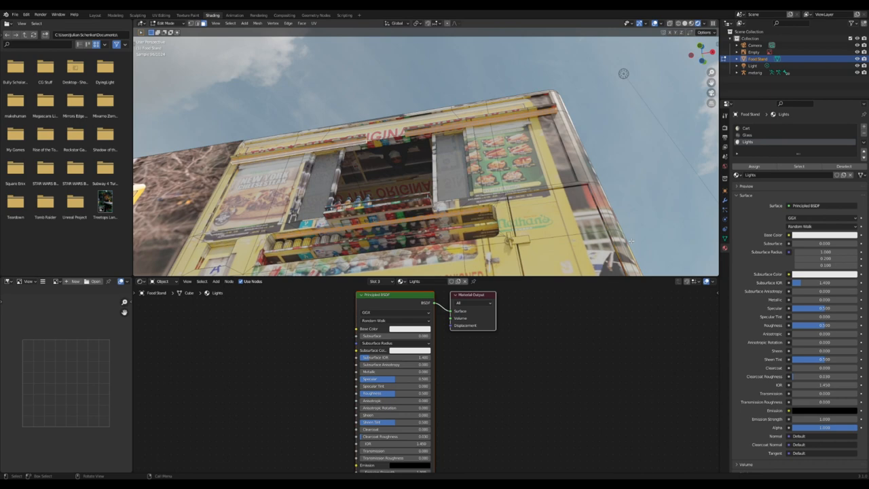
Step: Cover the stand in the projected photo and add a Lights material with Principled BSDF
left_click(160, 14)
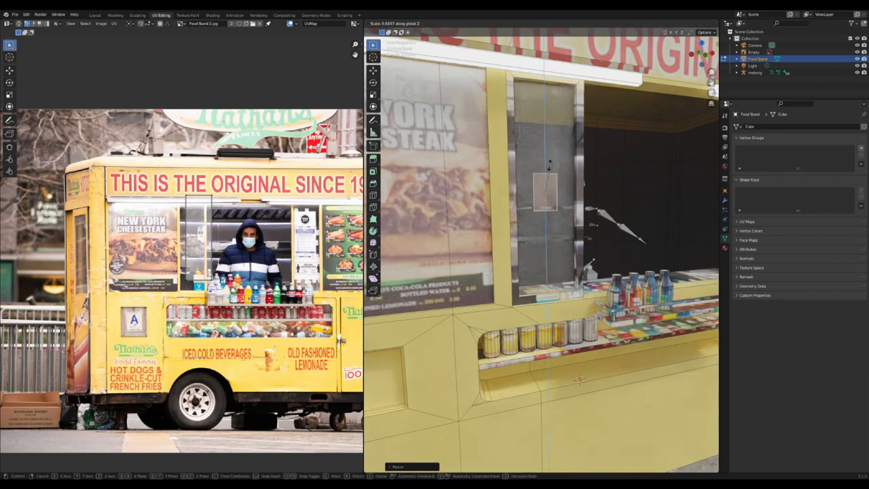